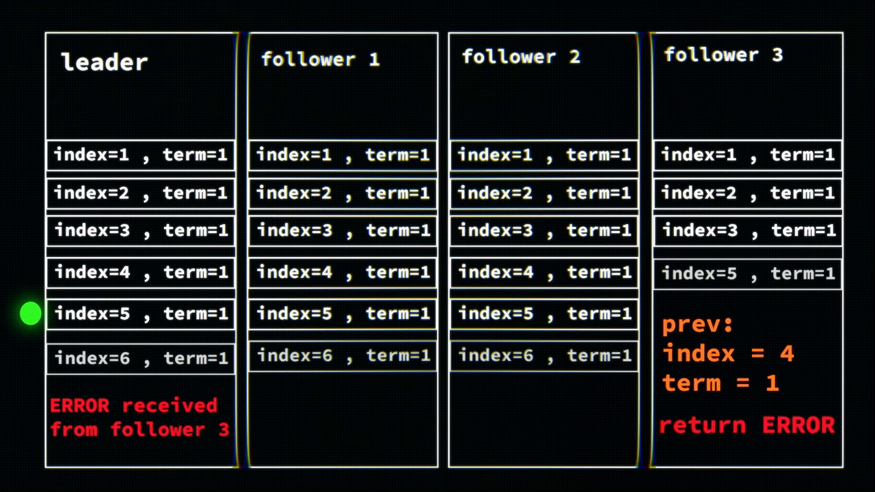
mouse_move(30, 295)
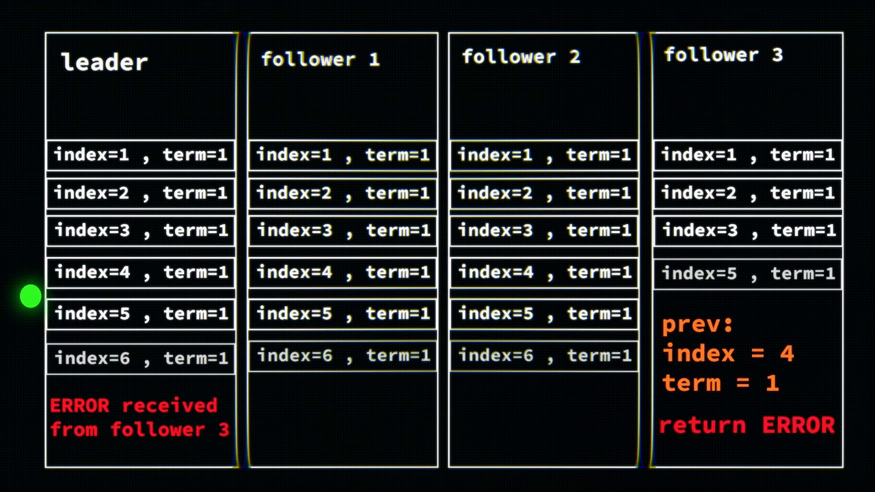